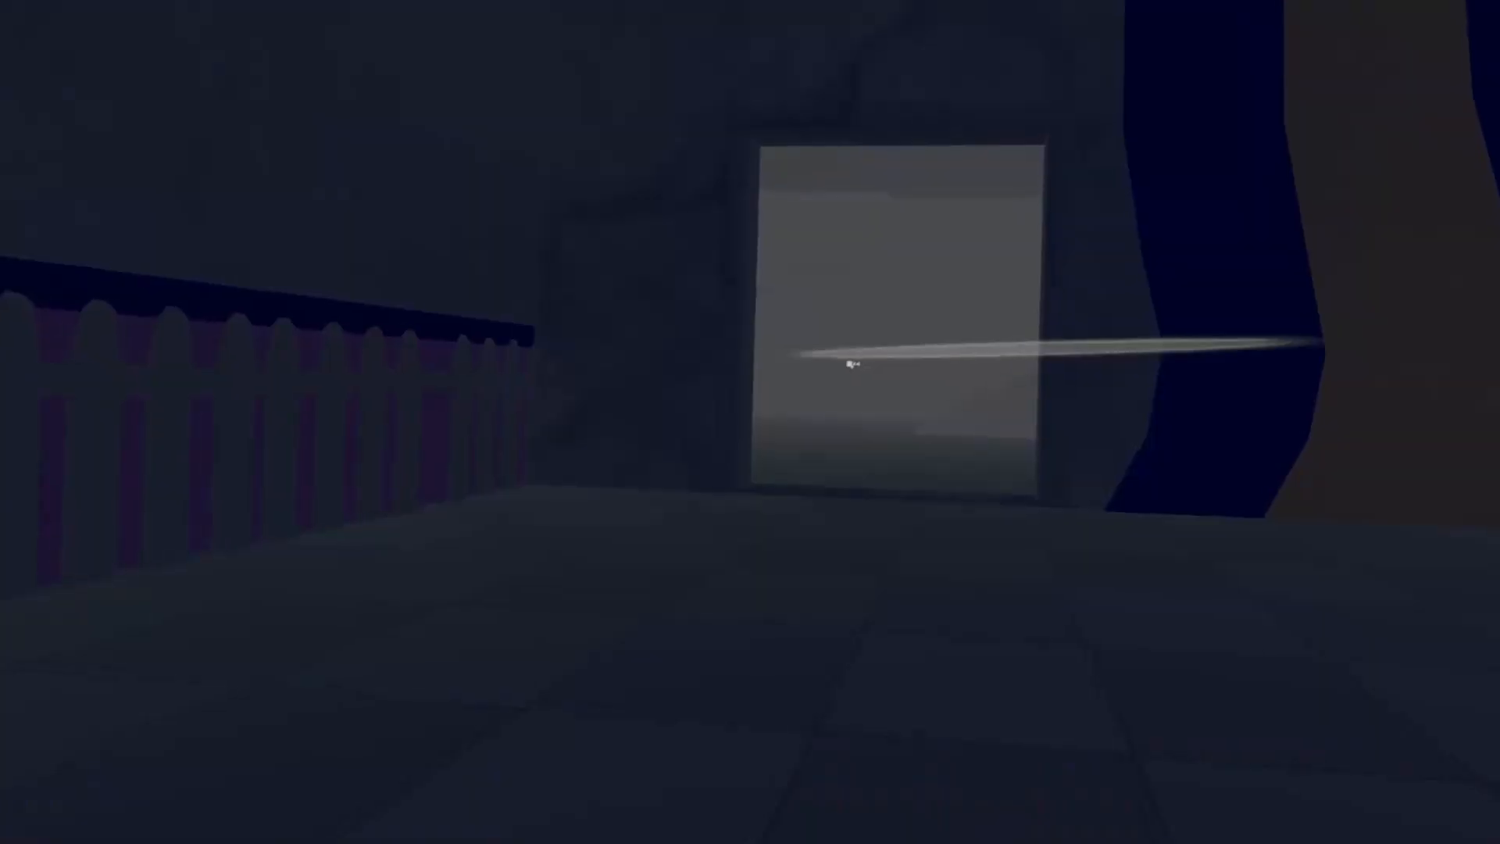
{"action": "mouse_move", "coordinate": [850, 371]}
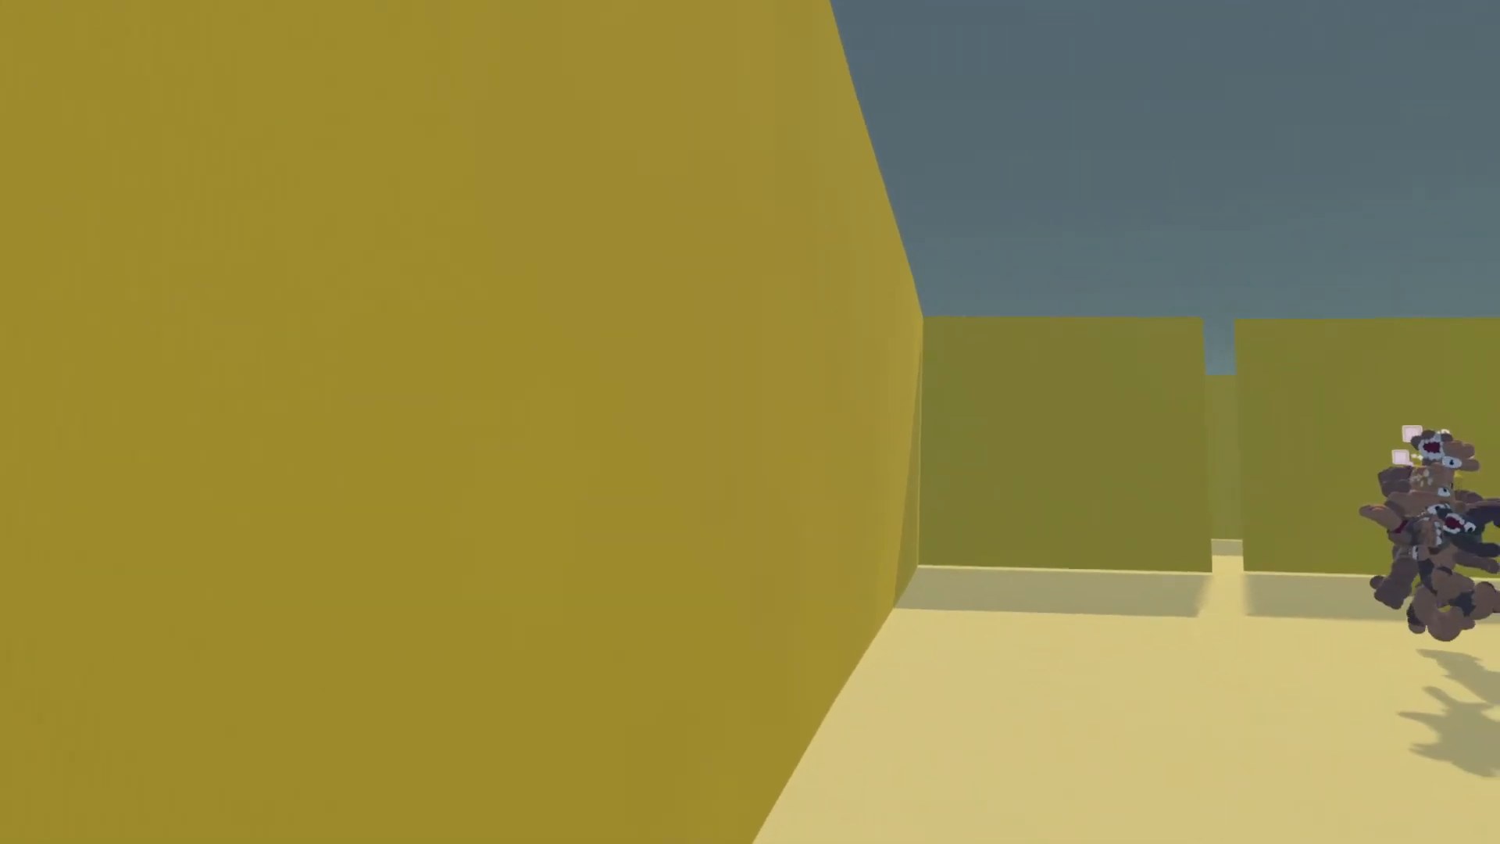
{"action": "mouse_move", "coordinate": [750, 422]}
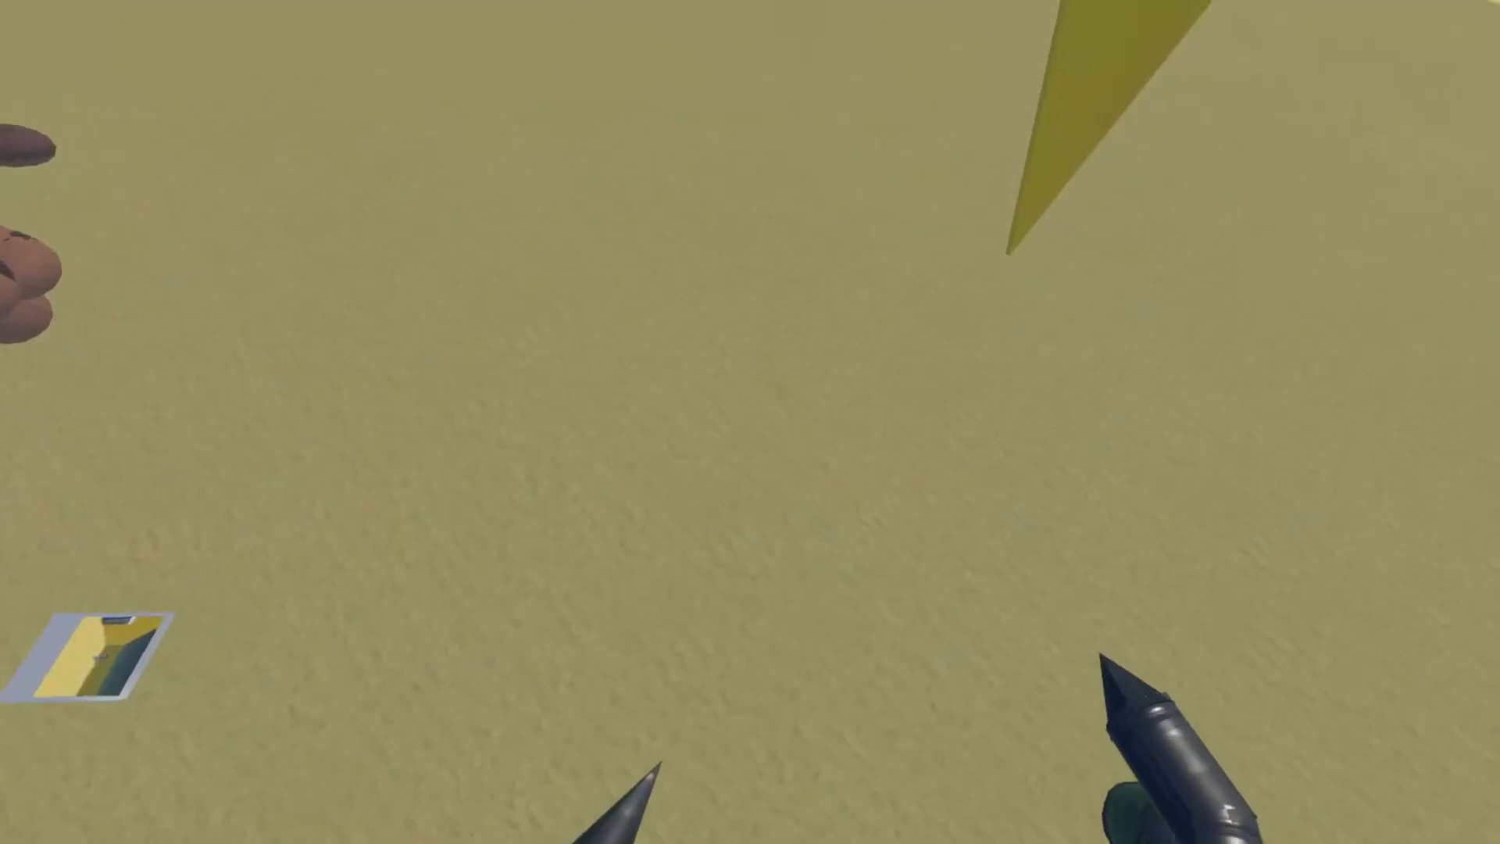
{"action": "mouse_move", "coordinate": [749, 422]}
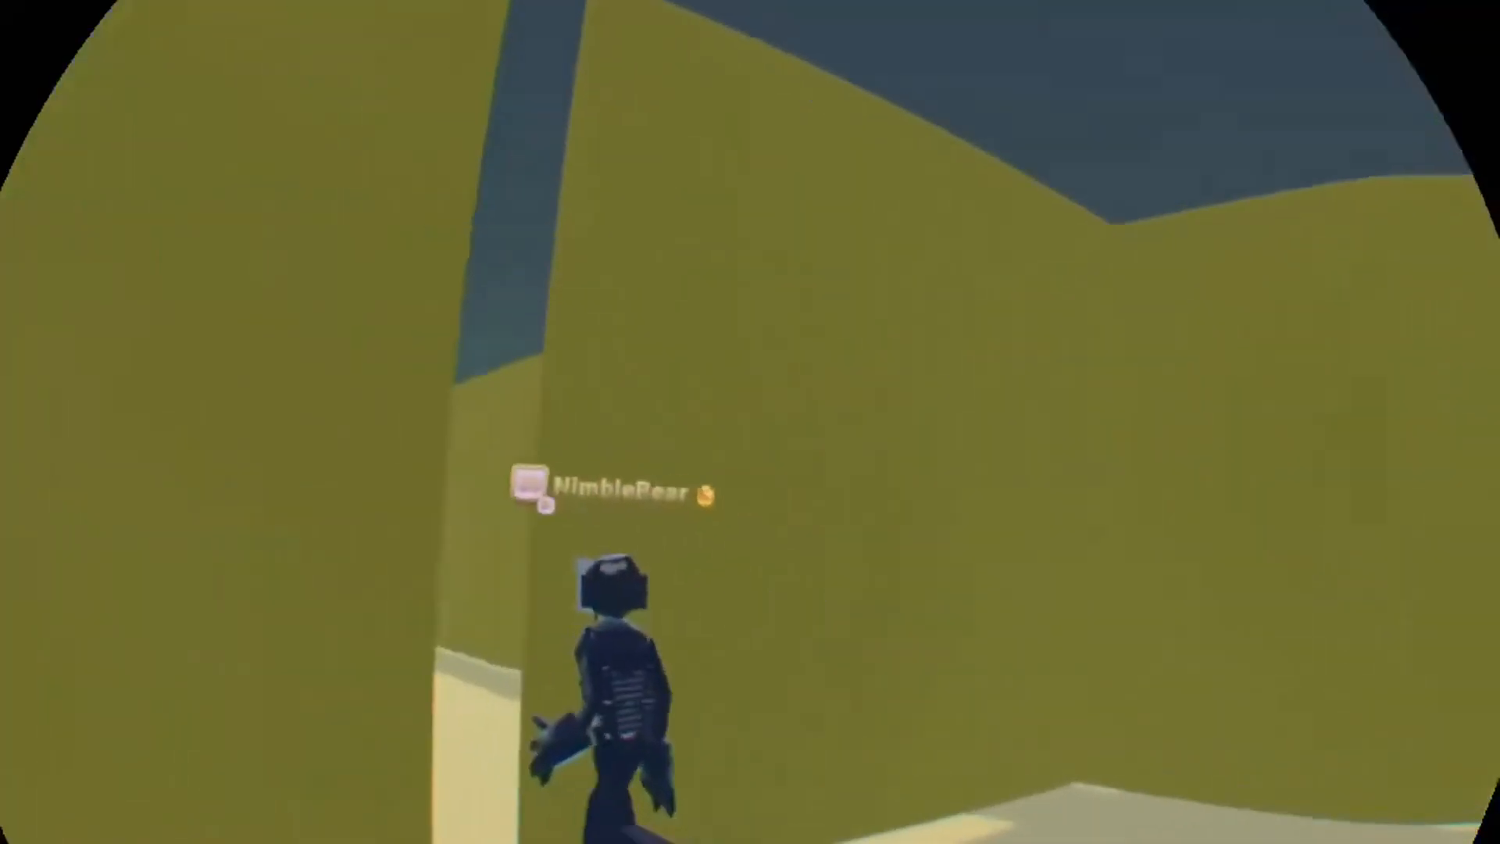
{"action": "mouse_move", "coordinate": [750, 421]}
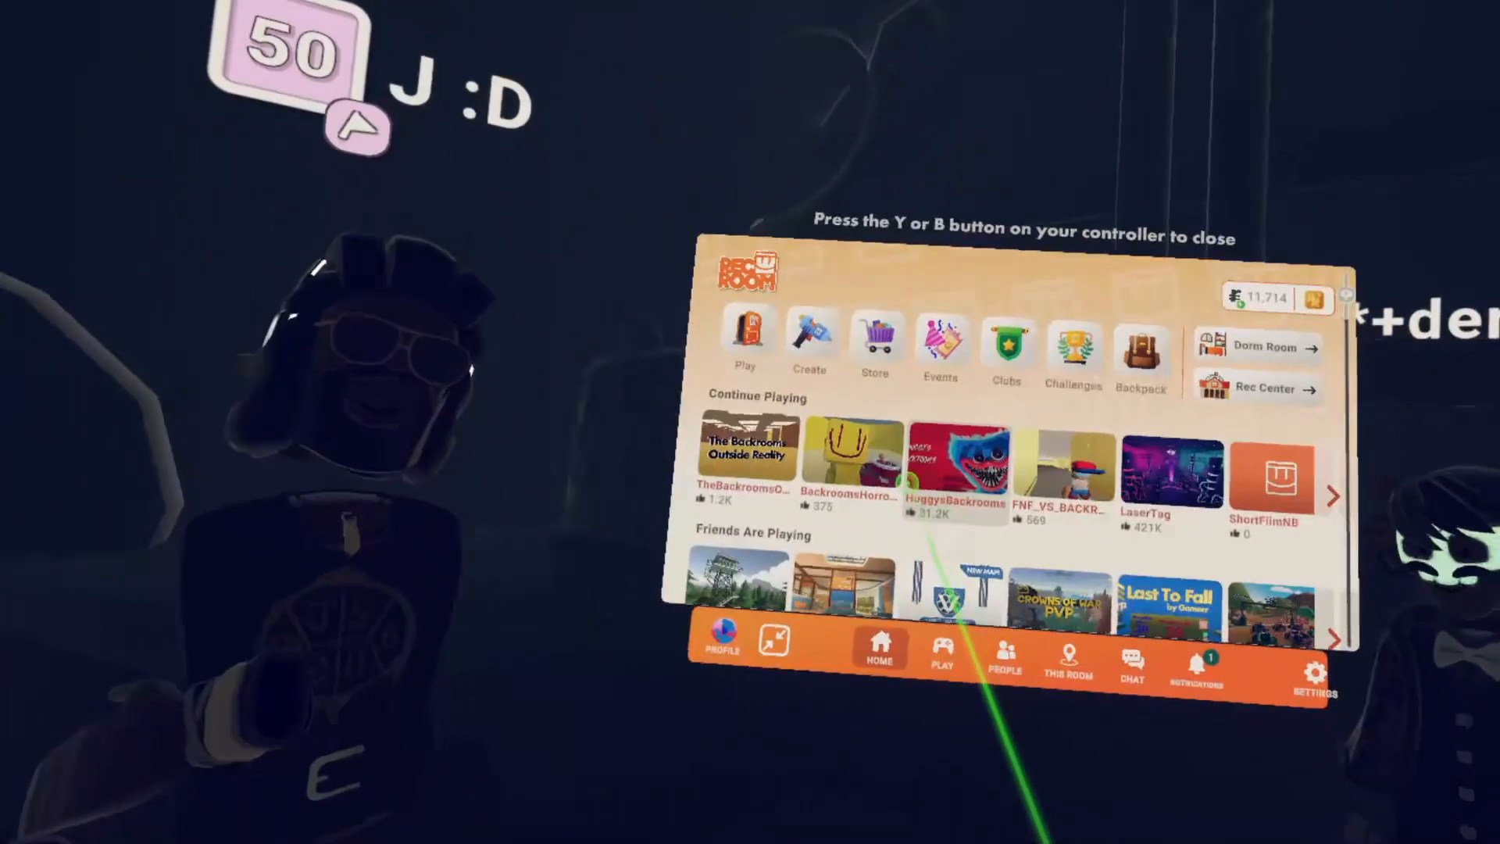
Bring up the watch menu on the Home tab listing recently played rooms.
{"action": "left_click", "coordinate": [953, 473]}
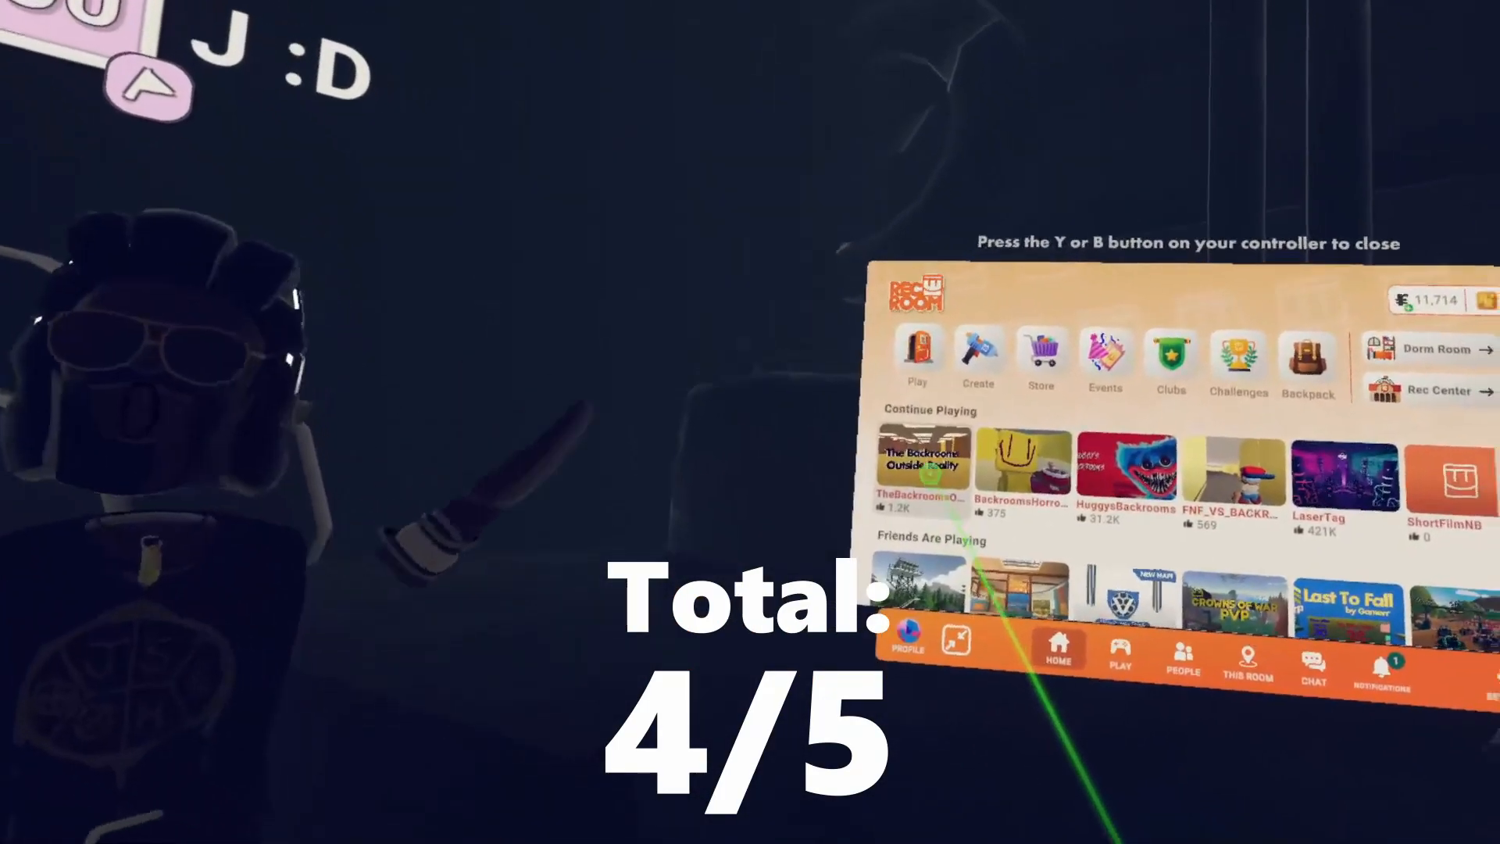
{"action": "left_click", "coordinate": [921, 469]}
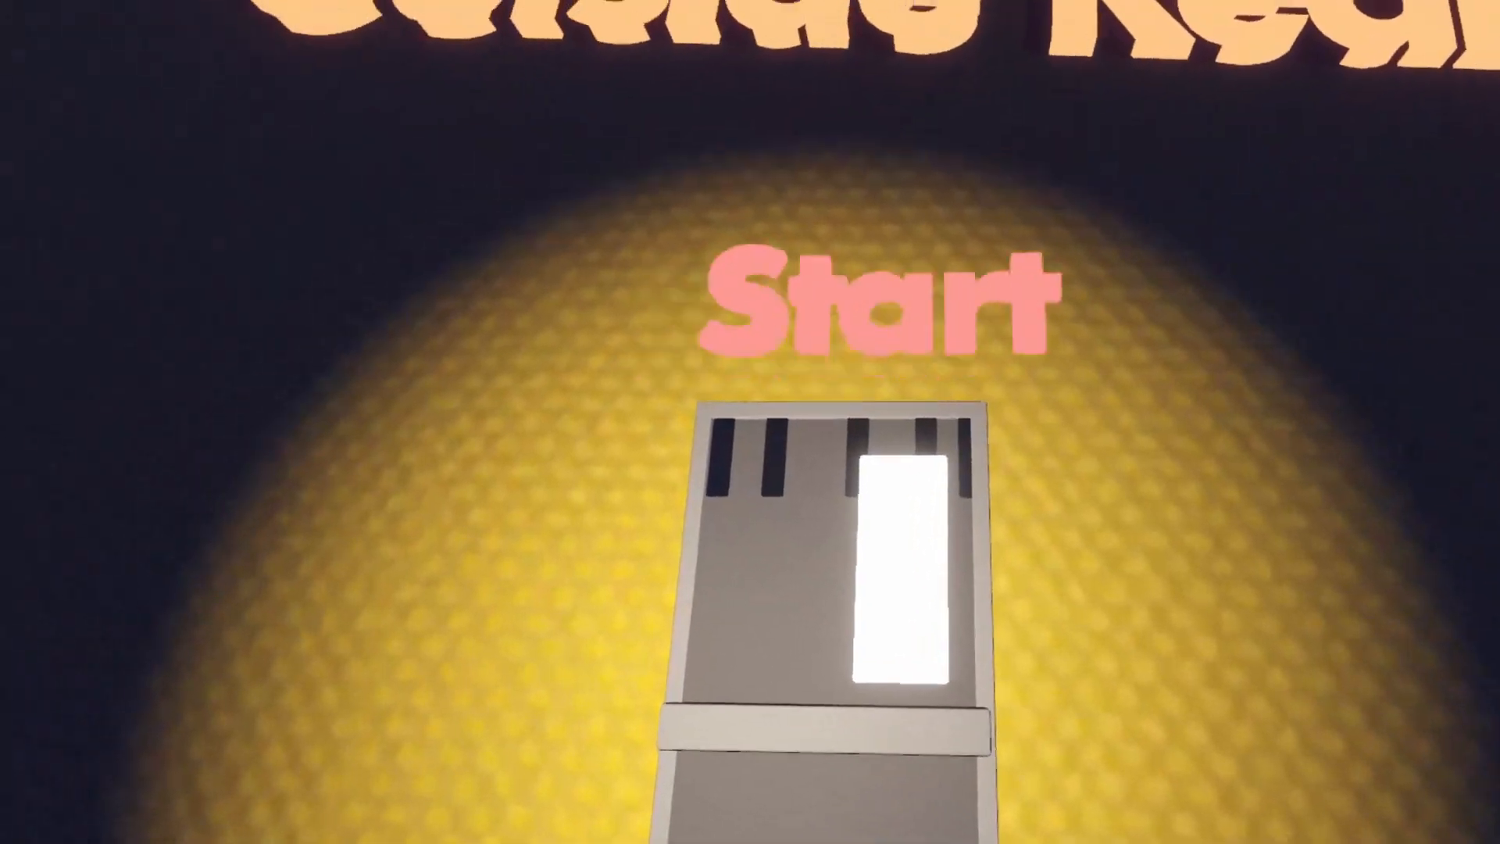
Hit the Start button to begin the backrooms room's game and enter the lobby.
{"action": "left_click", "coordinate": [872, 307]}
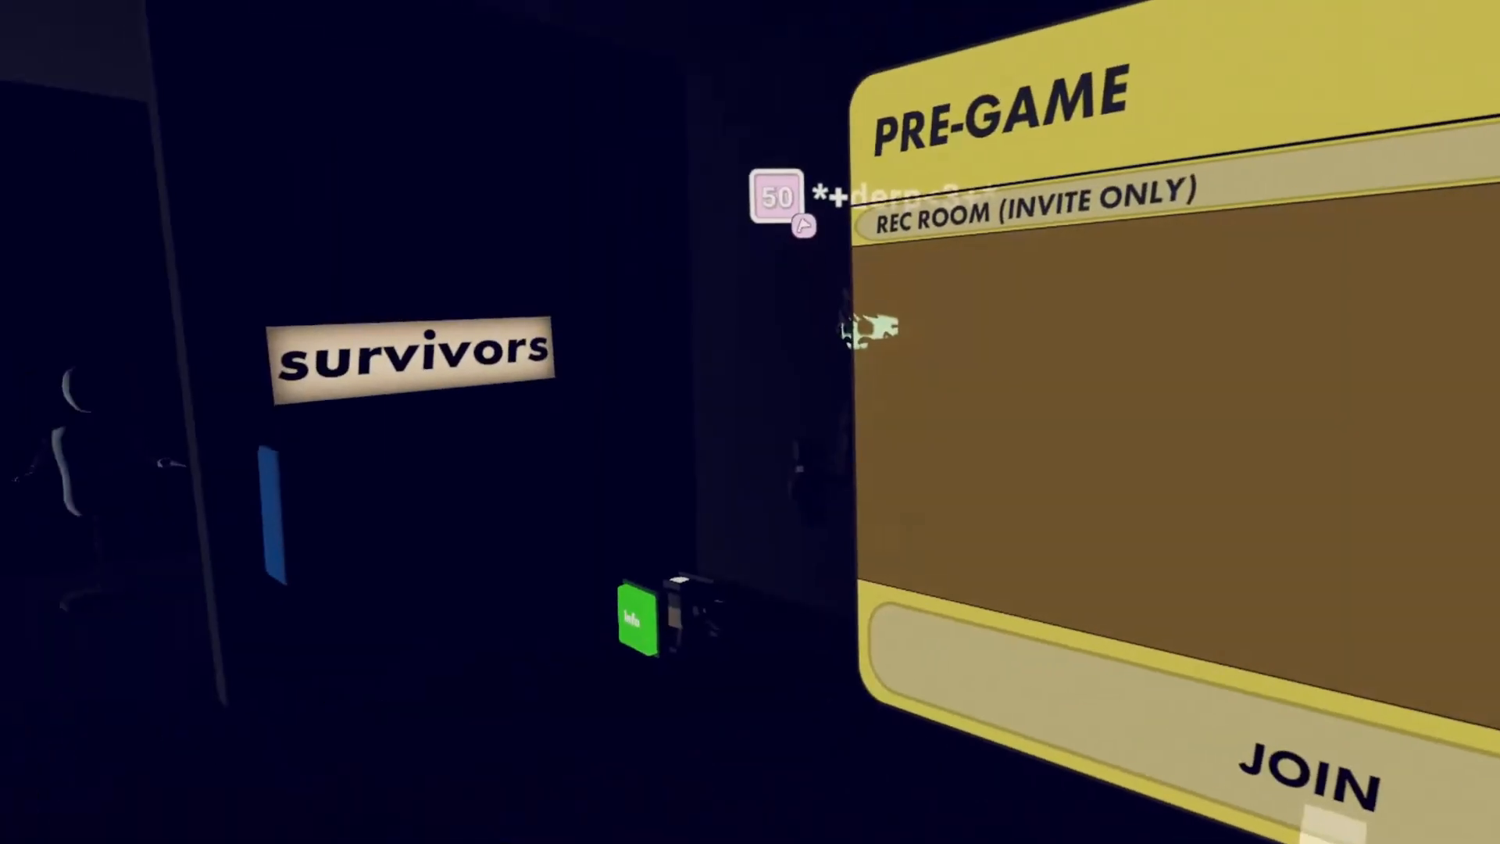
Join the match via the PRE-GAME board beside the survivors sign.
{"action": "left_click", "coordinate": [1297, 776]}
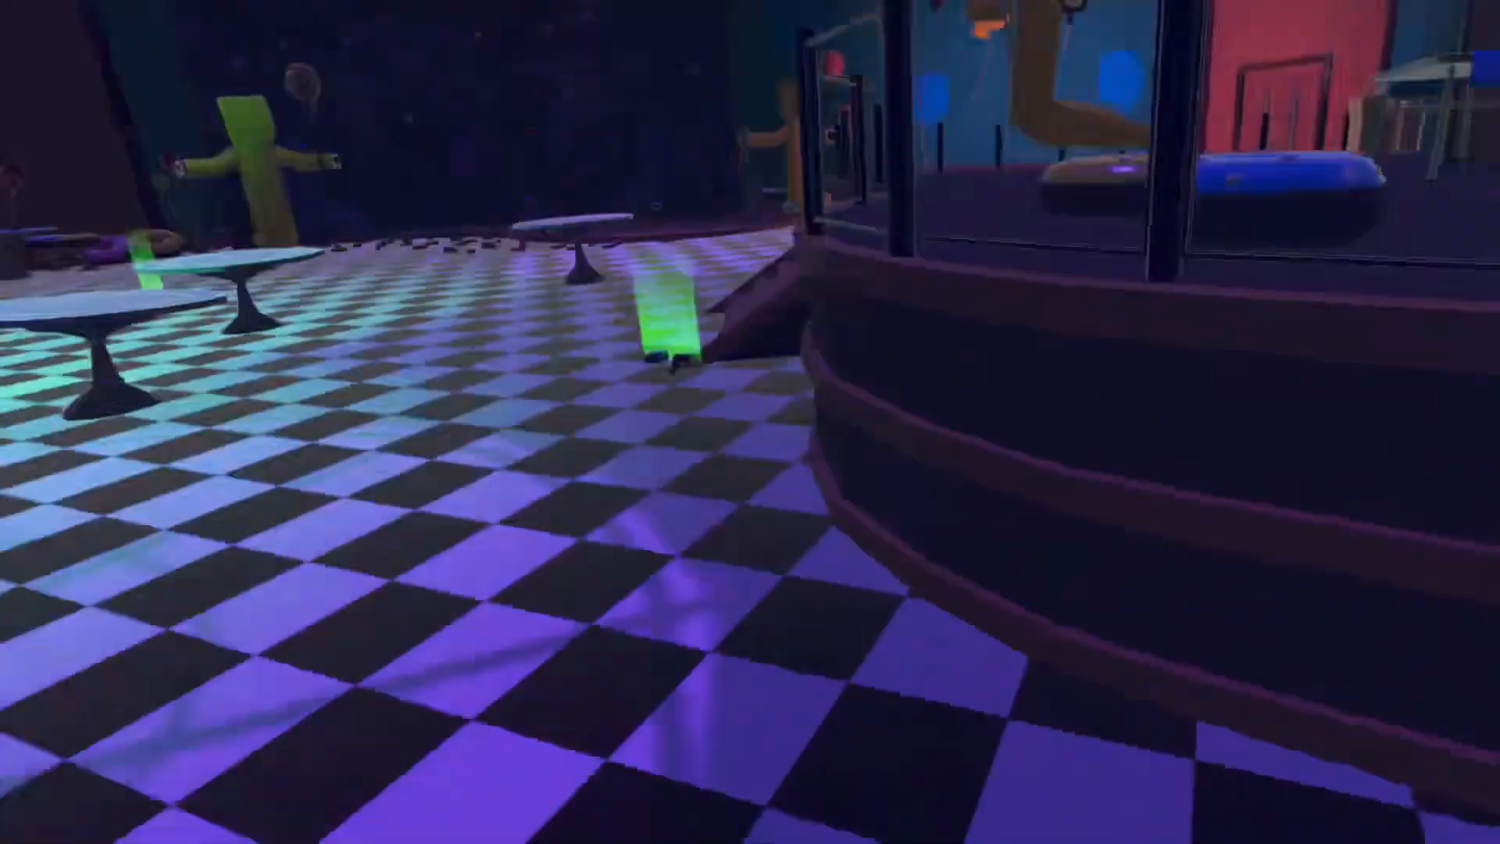
{"action": "mouse_move", "coordinate": [750, 422]}
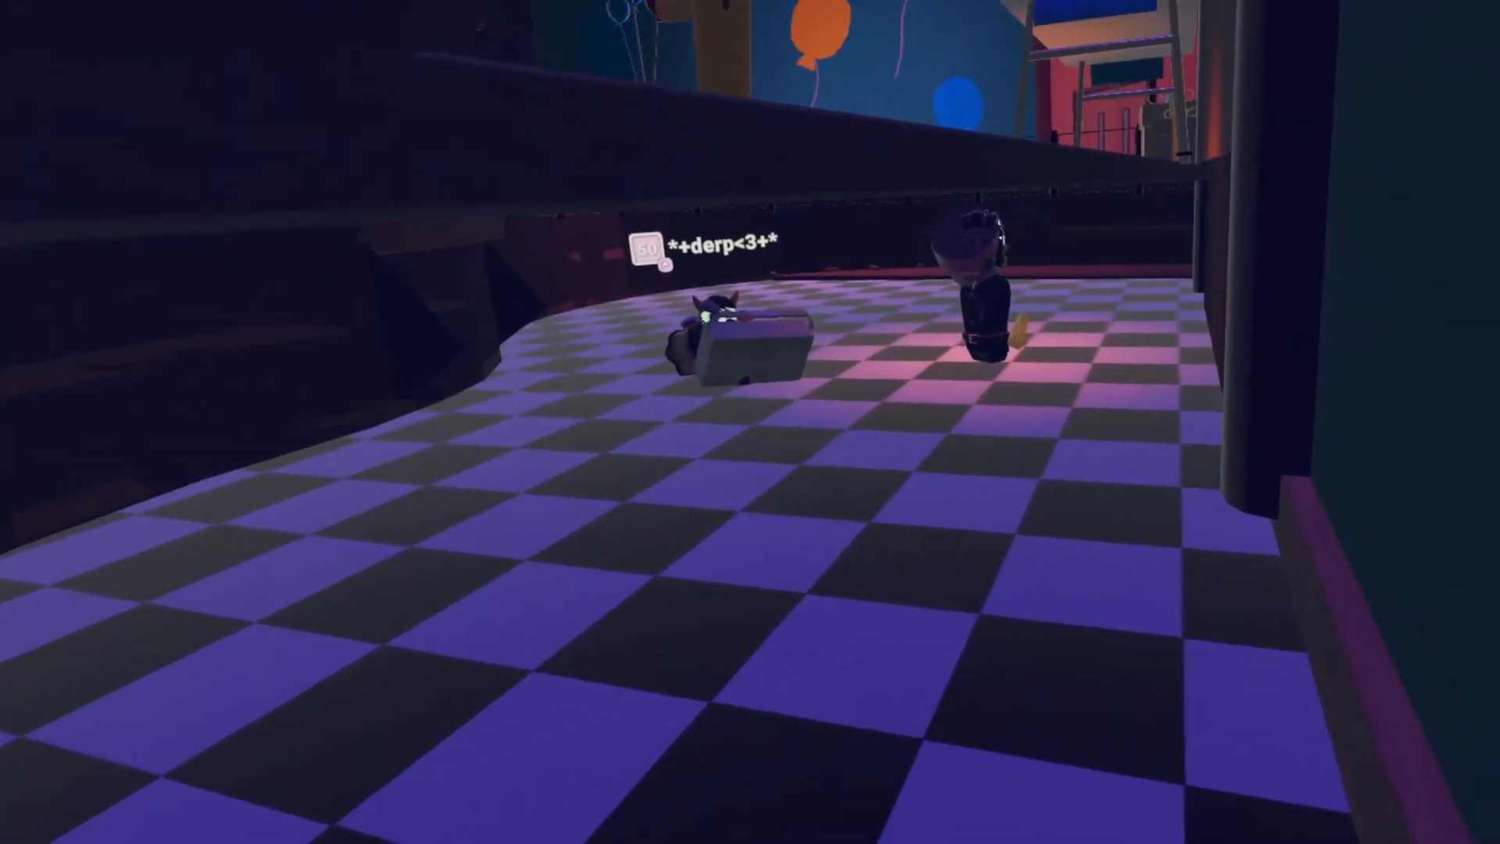
{"action": "mouse_move", "coordinate": [750, 422]}
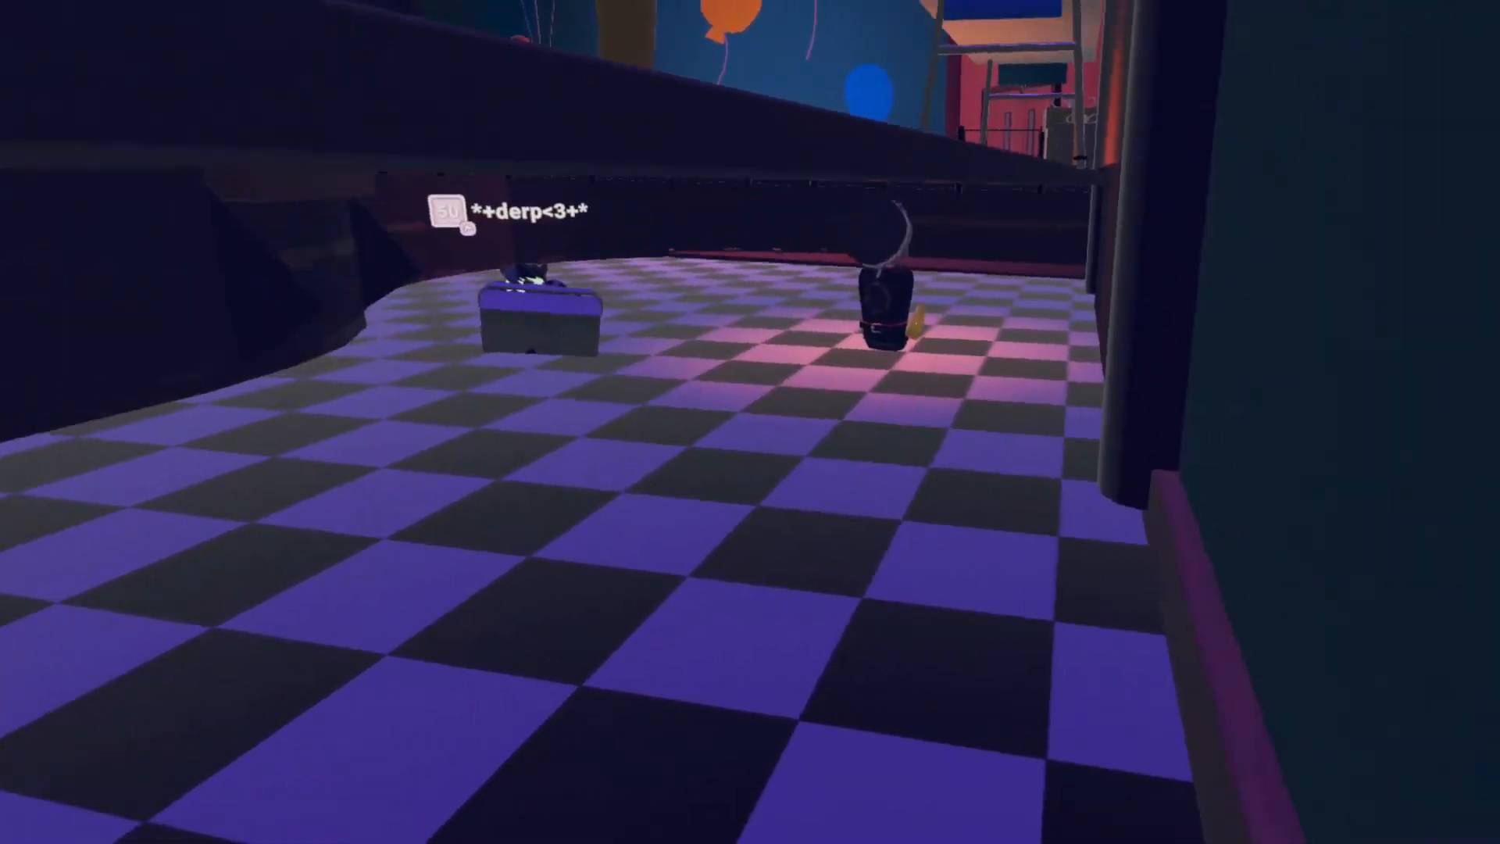
{"action": "mouse_move", "coordinate": [750, 422]}
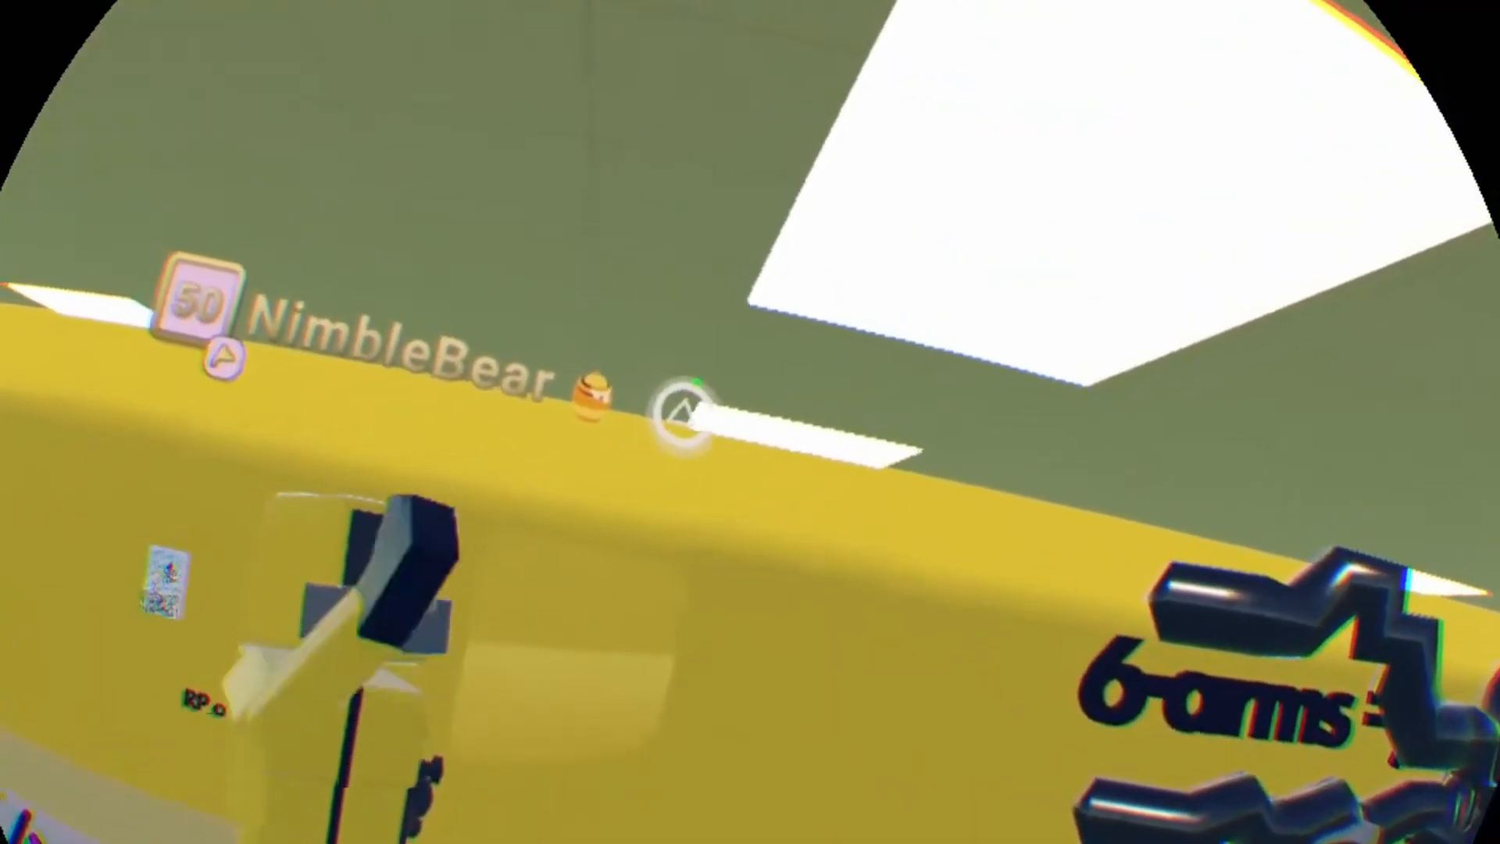
{"action": "mouse_move", "coordinate": [749, 422]}
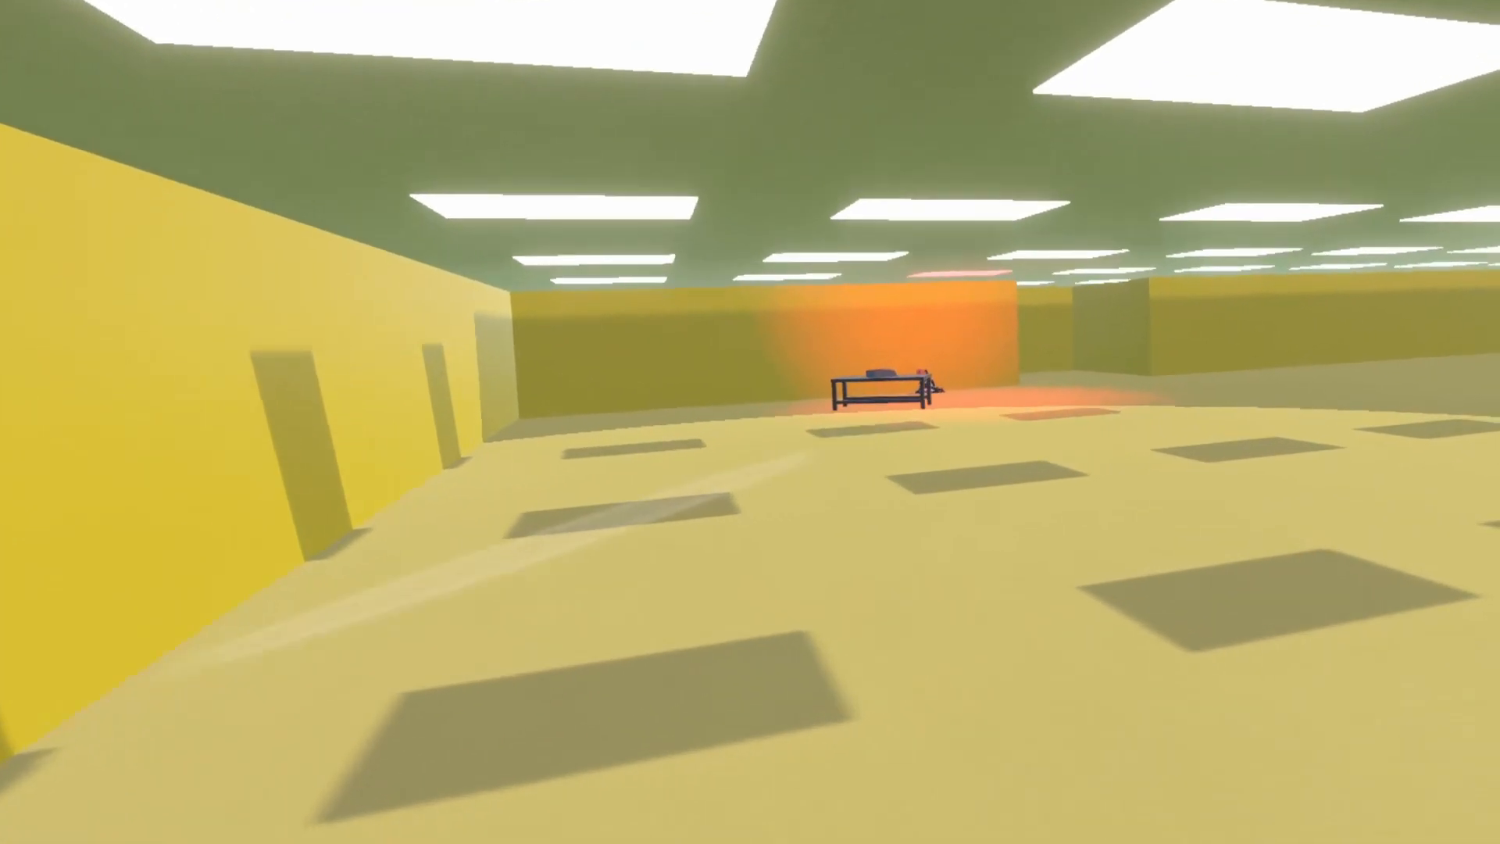
{"action": "key", "text": "w"}
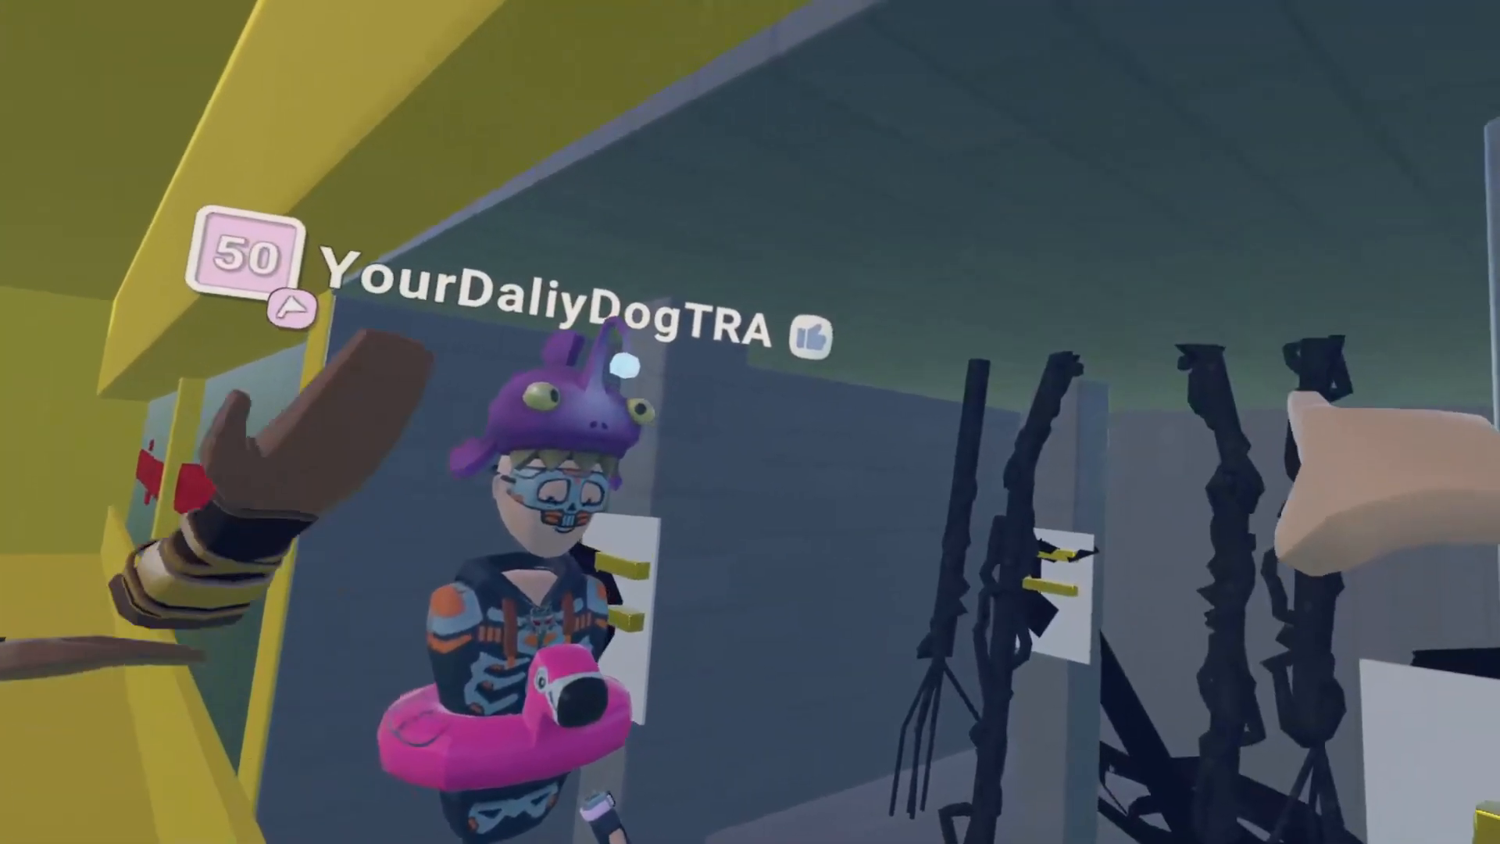
{"action": "mouse_move", "coordinate": [750, 421]}
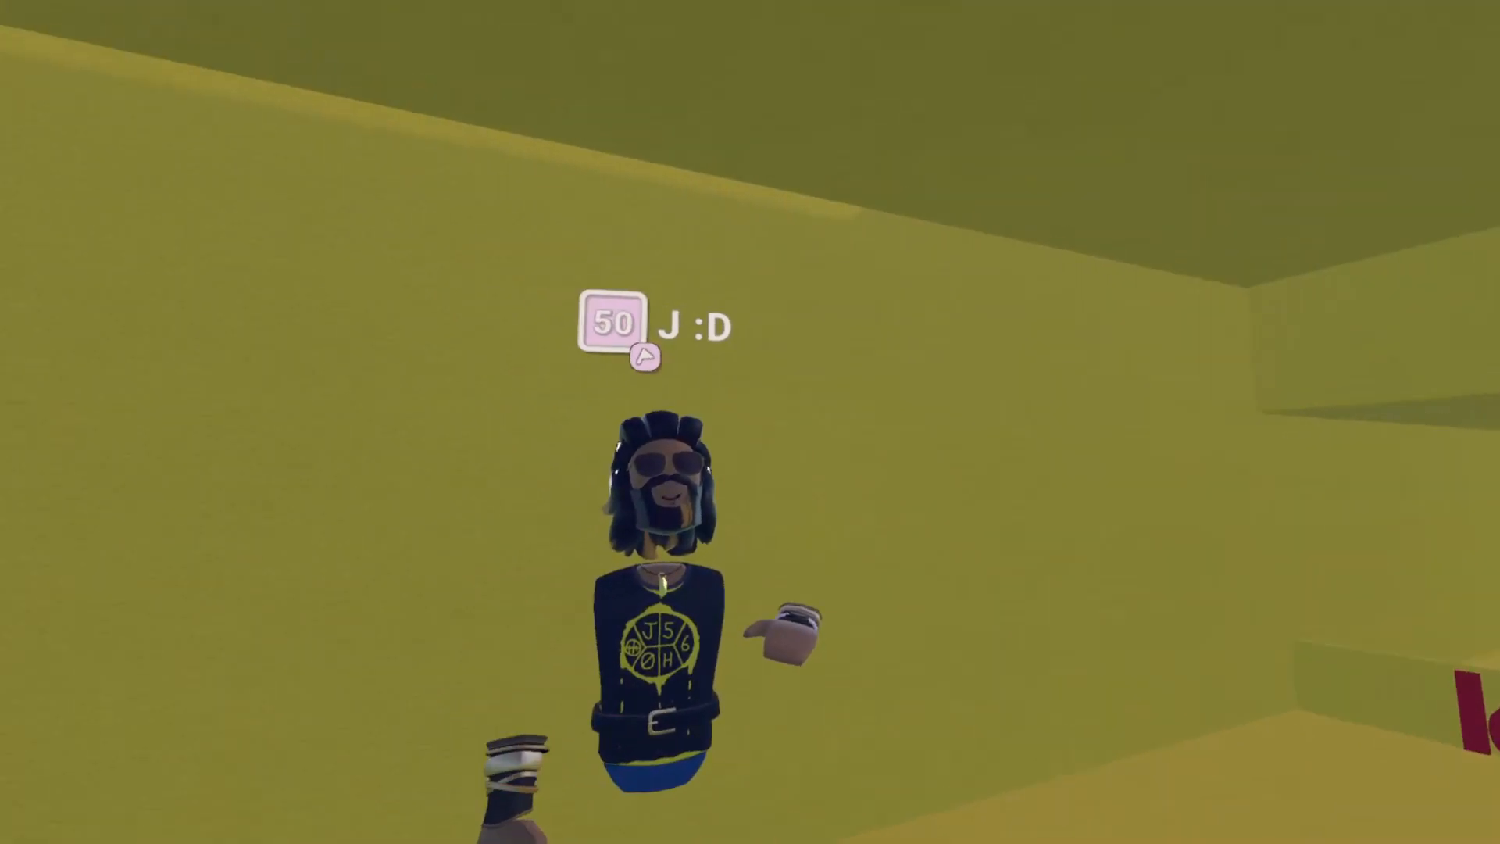
{"action": "mouse_move", "coordinate": [750, 422]}
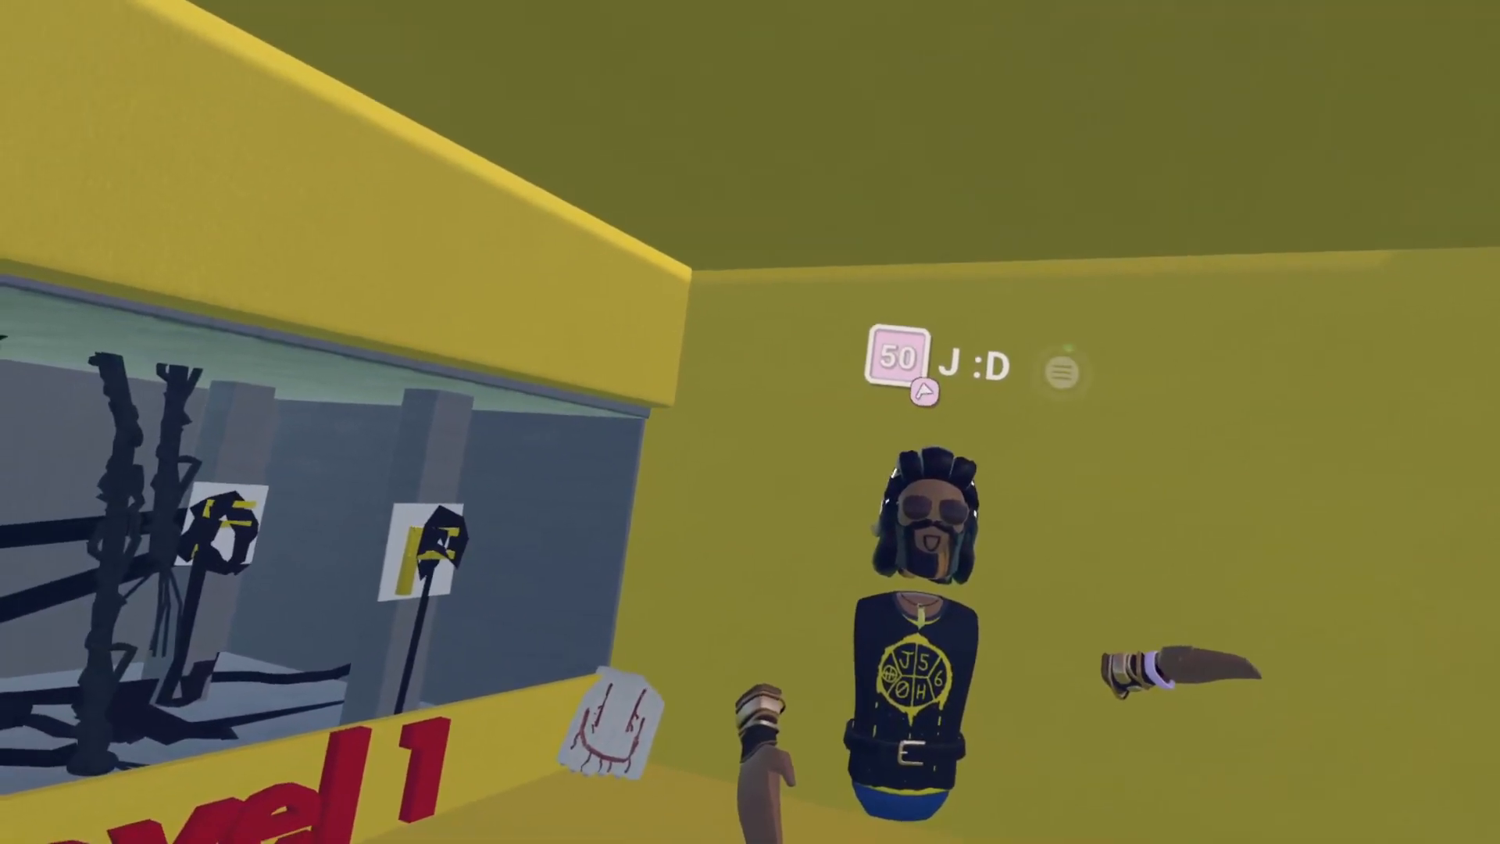
{"action": "mouse_move", "coordinate": [750, 421]}
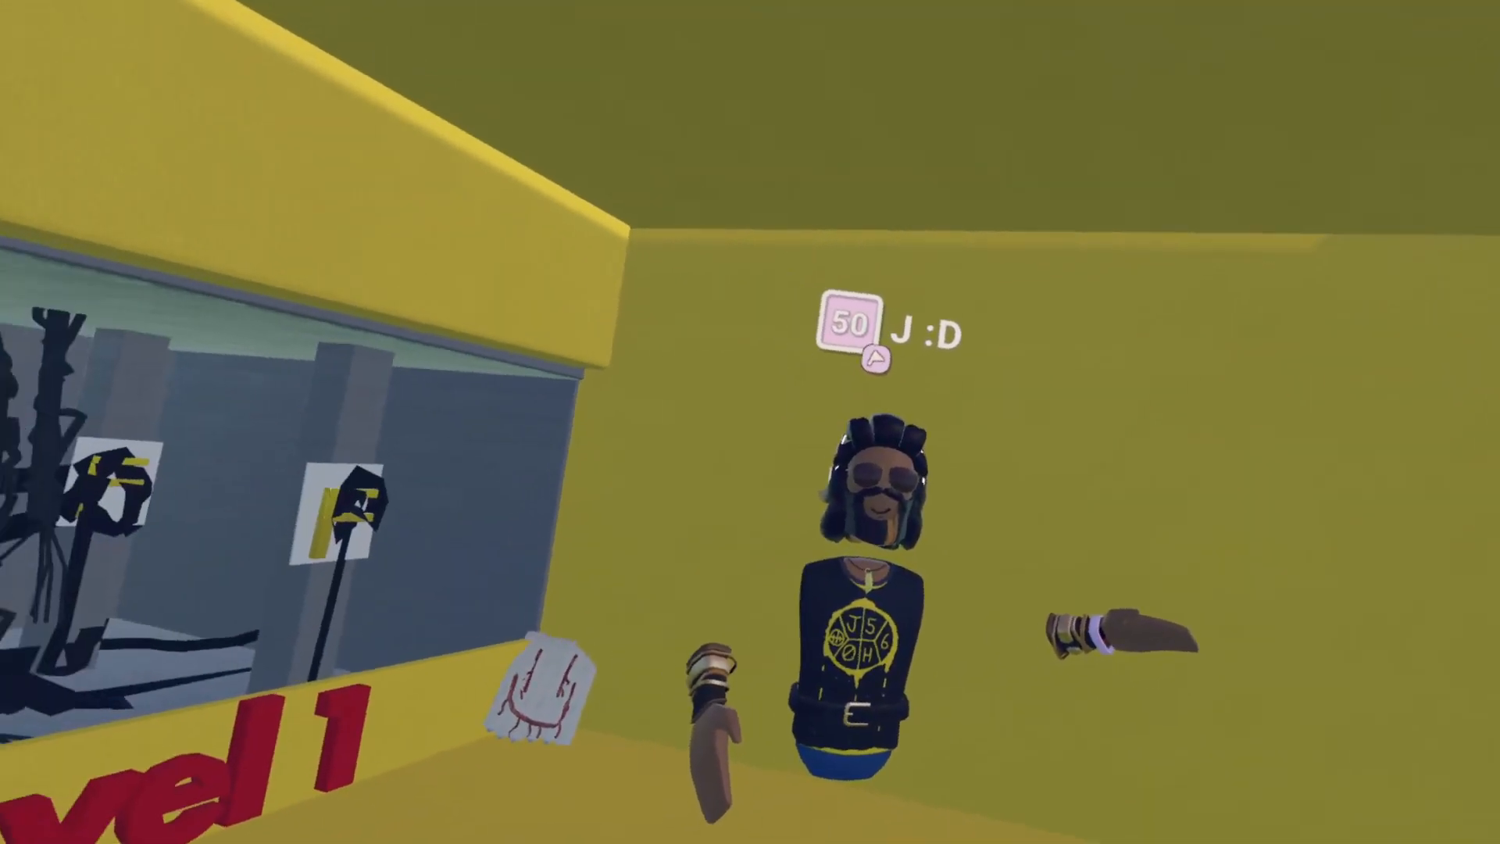